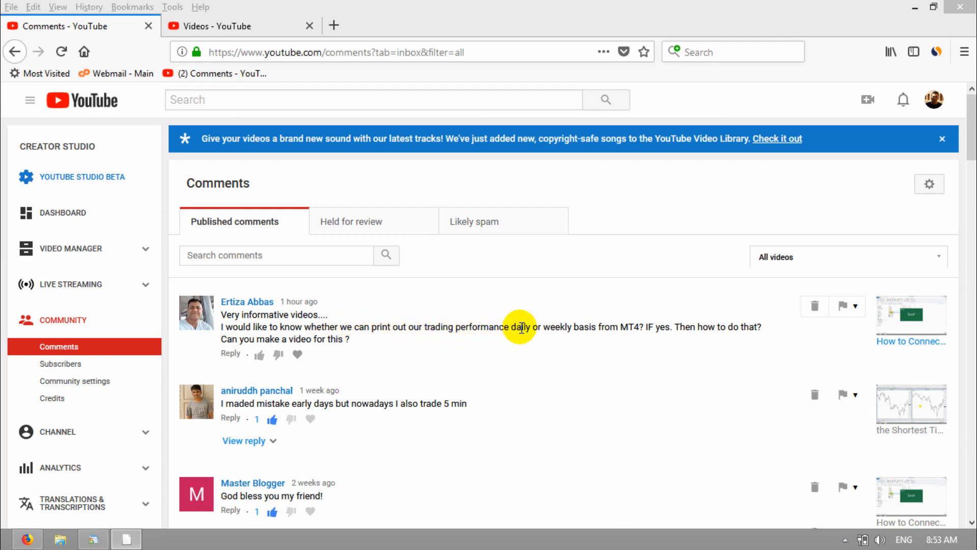
pyautogui.moveTo(621, 327)
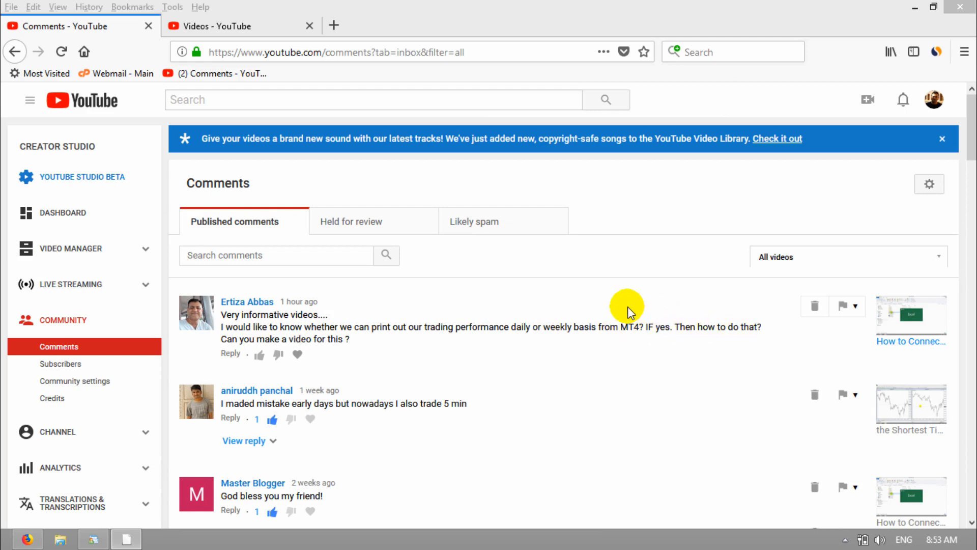
pyautogui.moveTo(610, 302)
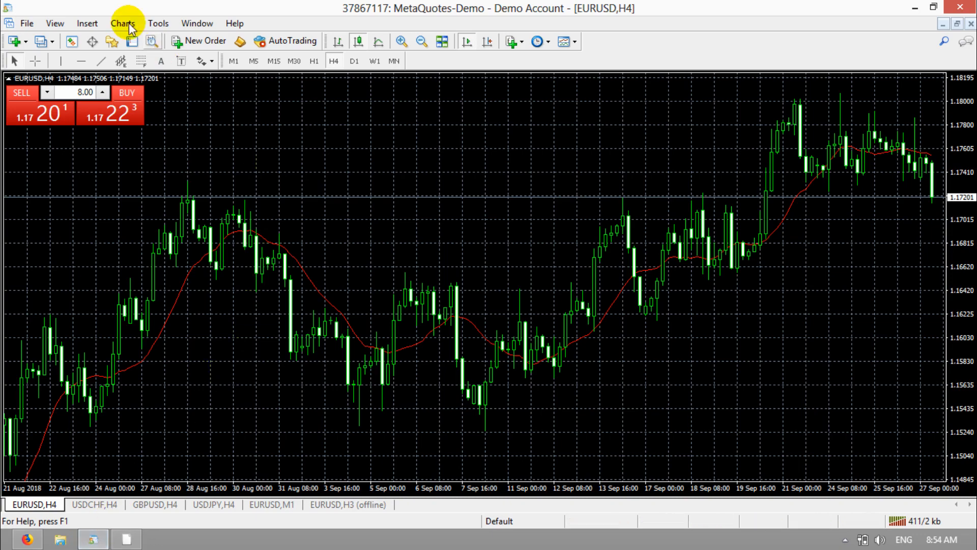
pyautogui.moveTo(54, 23)
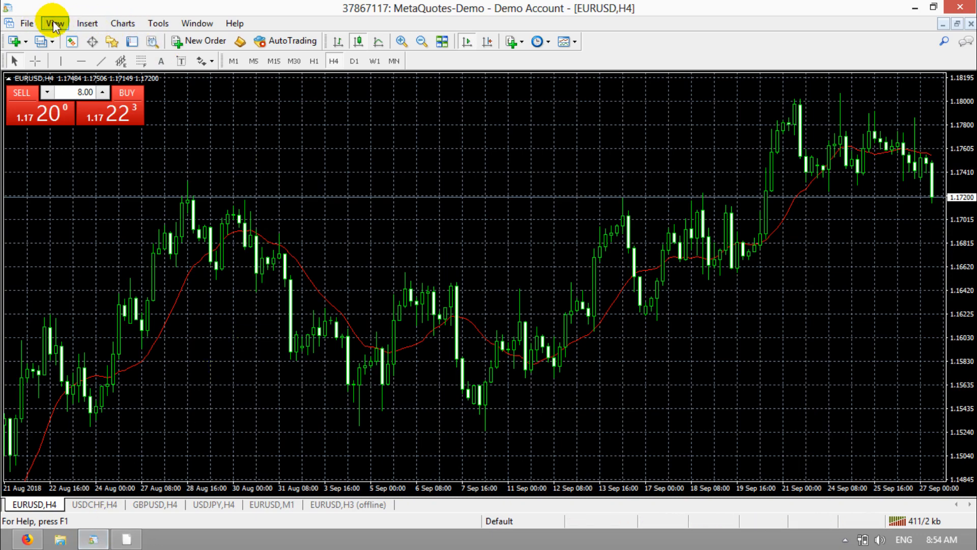
# Step: Show the Terminal panel from the View menu and switch to its Account History tab
pyautogui.click(55, 23)
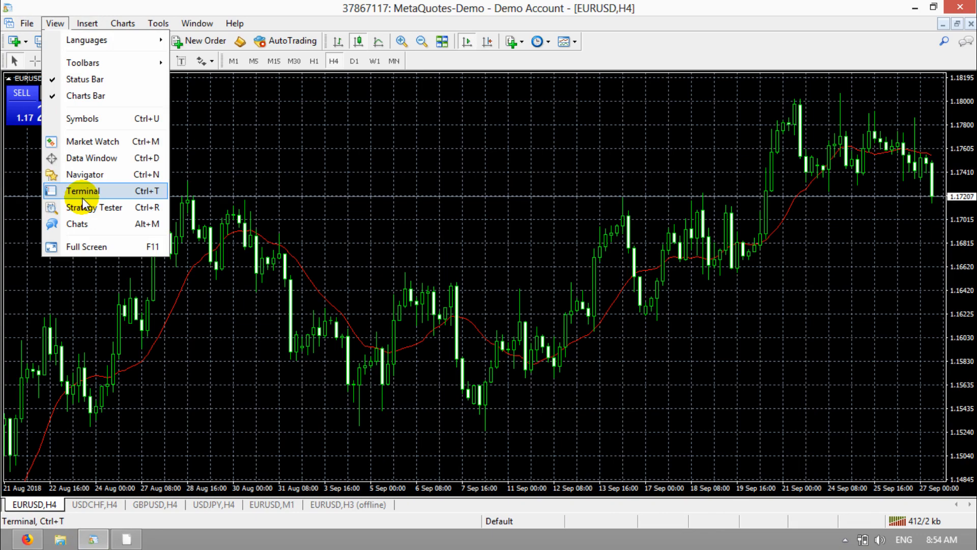
pyautogui.moveTo(95, 199)
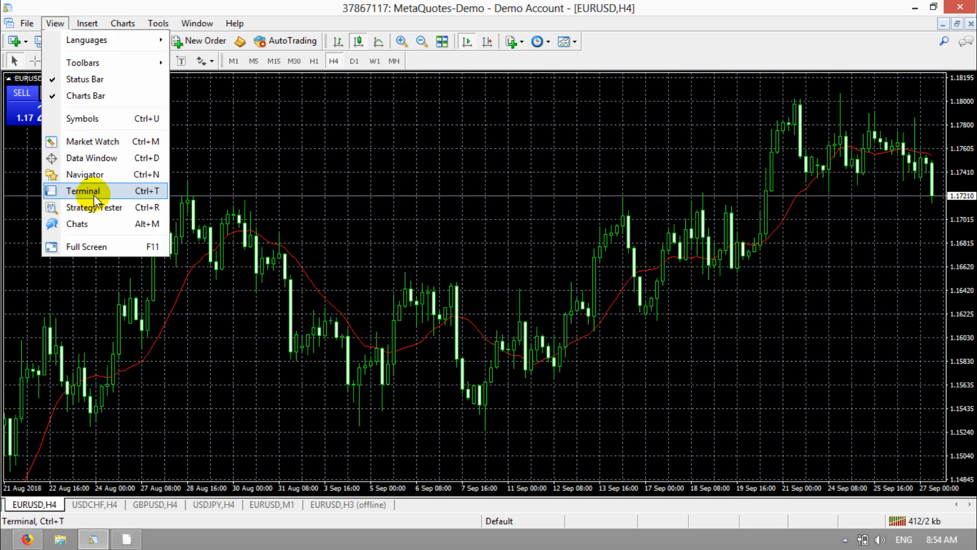
pyautogui.click(83, 191)
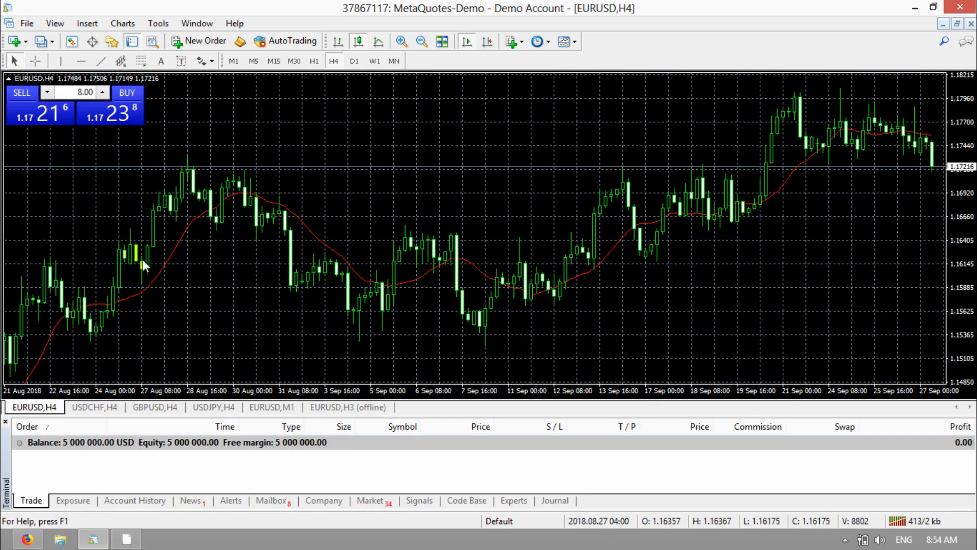
pyautogui.click(134, 499)
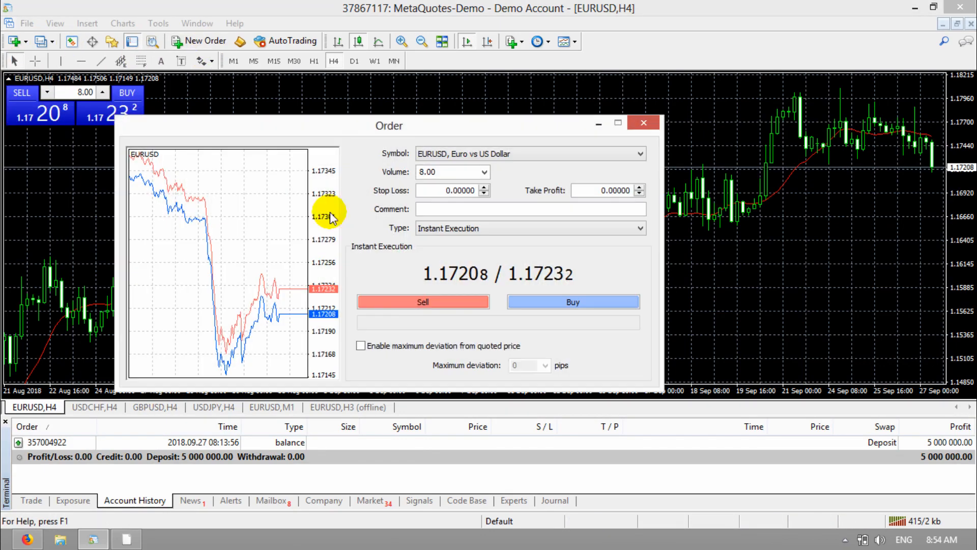
# Step: Buy and sell 8.00-lot EURUSD orders, then close buy positions 357009712 and 357009647
pyautogui.click(571, 302)
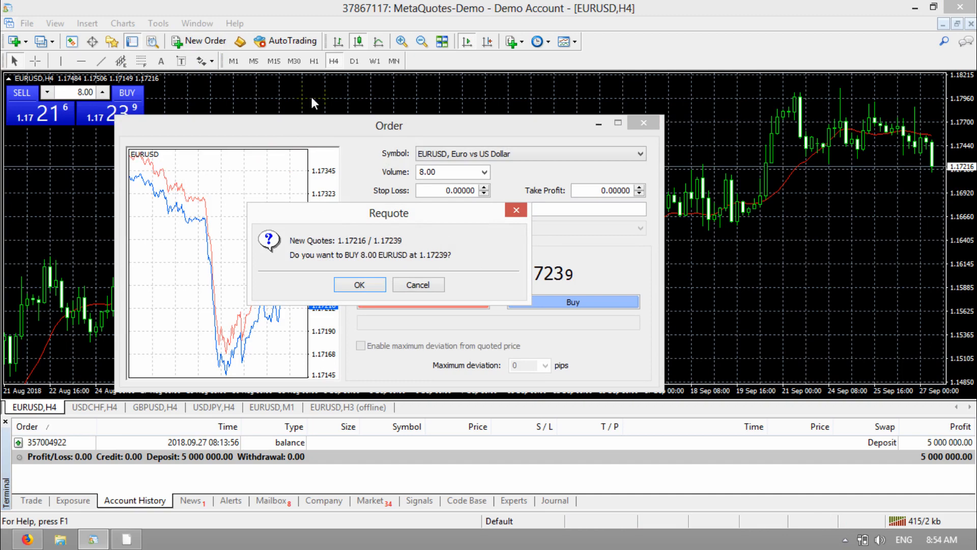
pyautogui.click(358, 284)
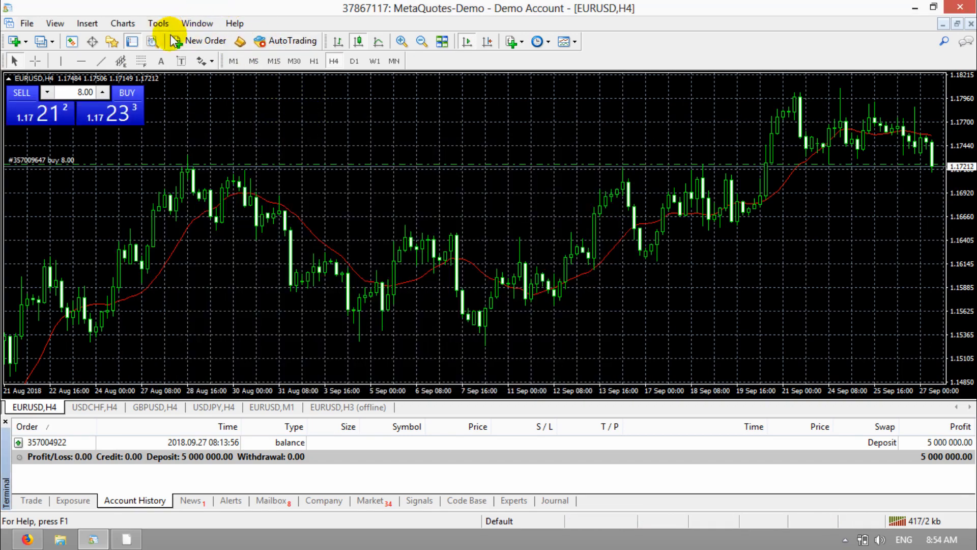
pyautogui.click(198, 40)
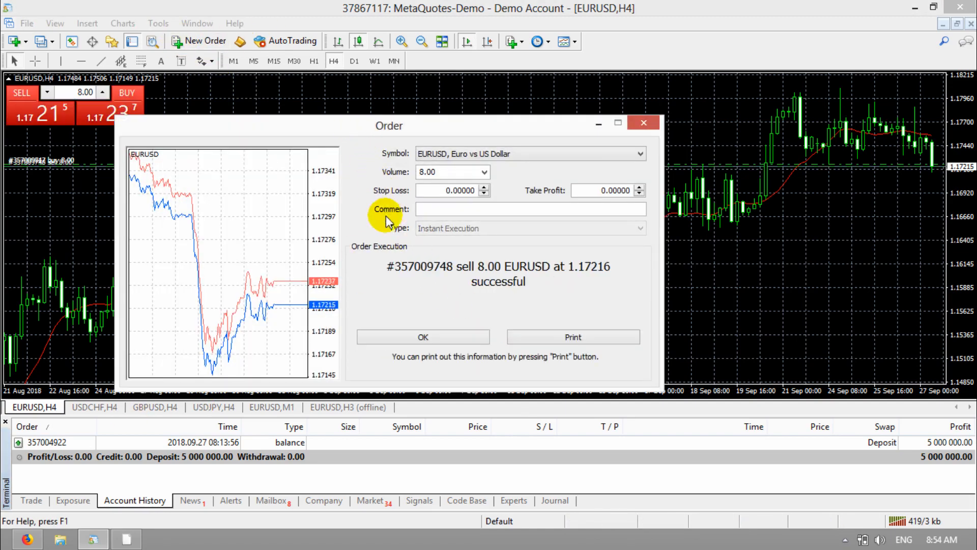
pyautogui.click(423, 336)
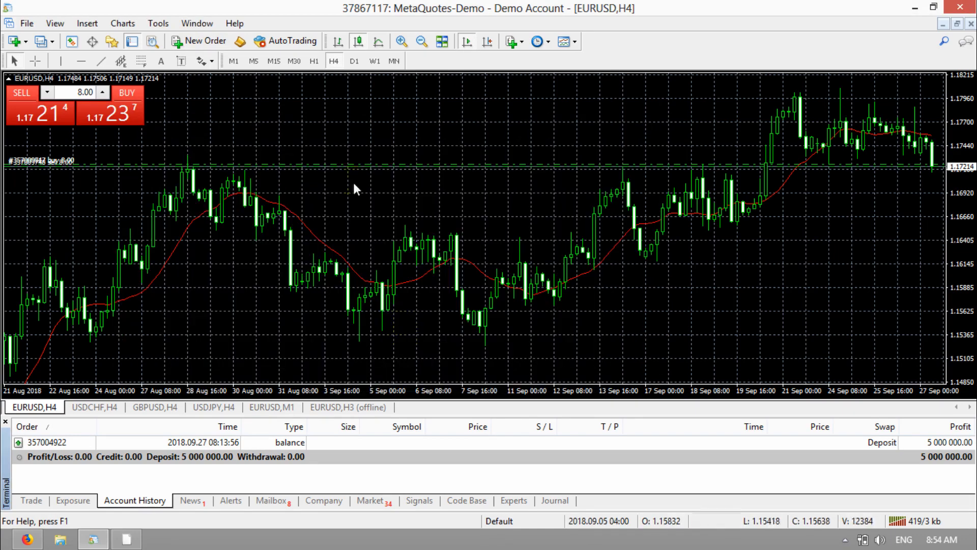
pyautogui.click(199, 40)
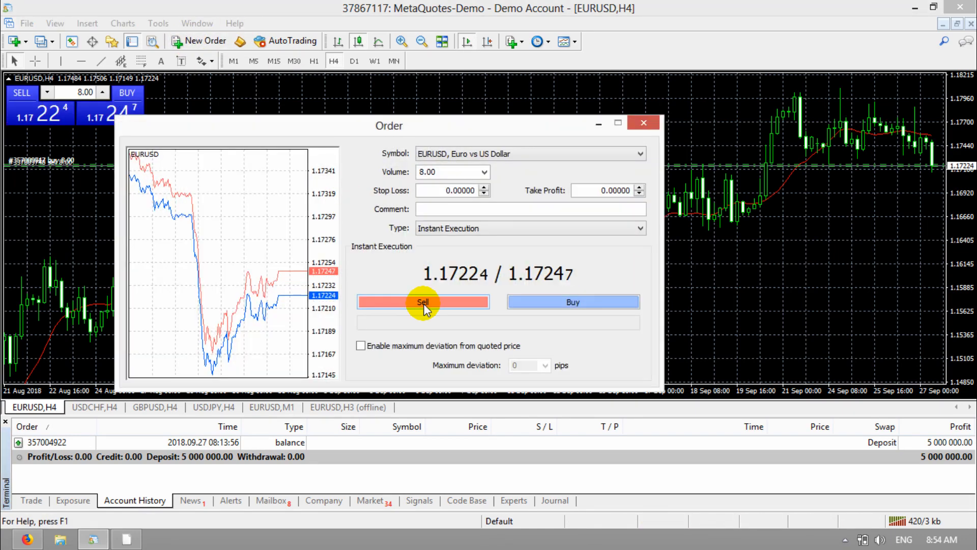
pyautogui.click(422, 302)
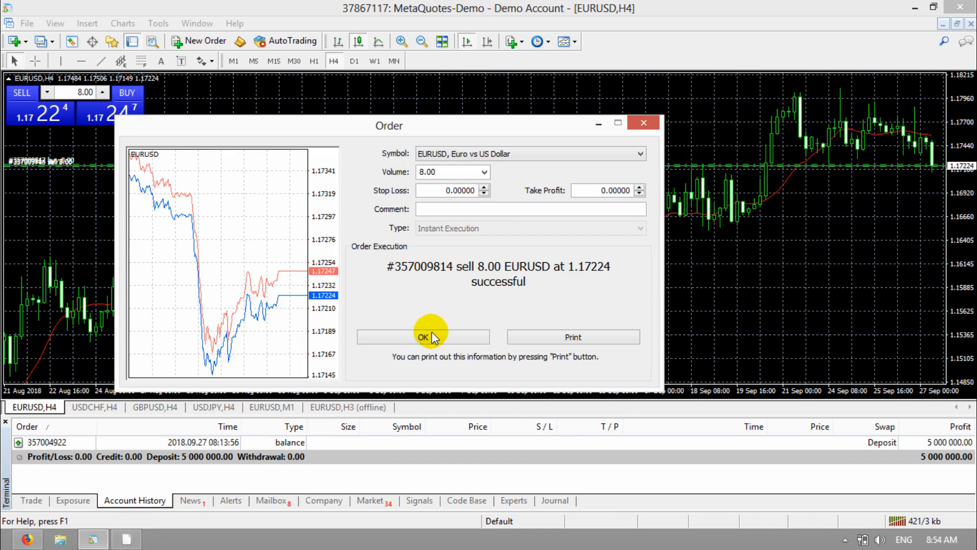
pyautogui.click(422, 336)
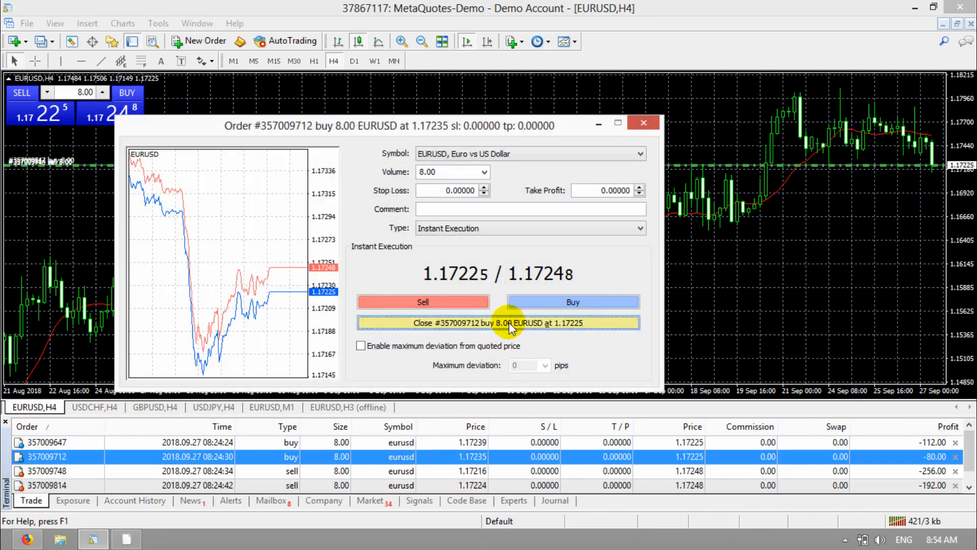
pyautogui.click(497, 323)
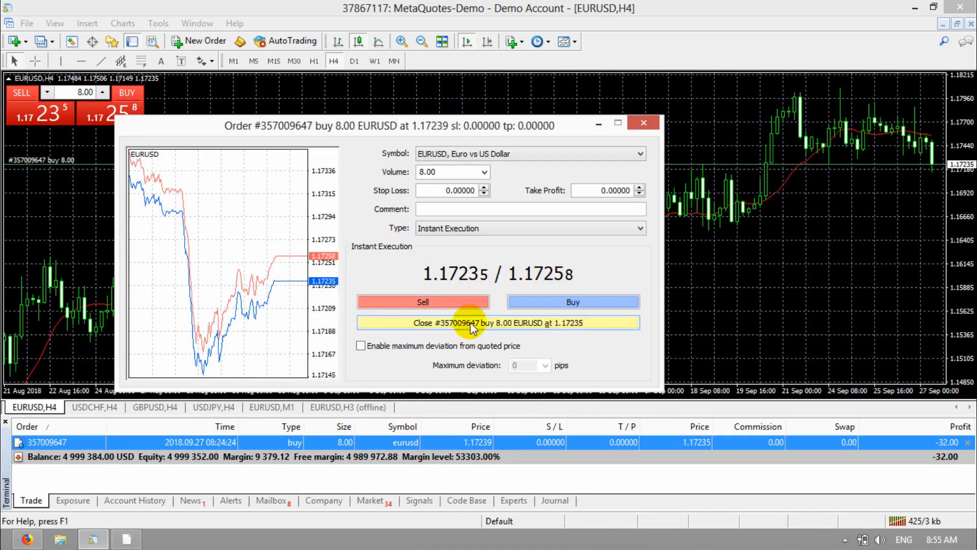
pyautogui.click(497, 323)
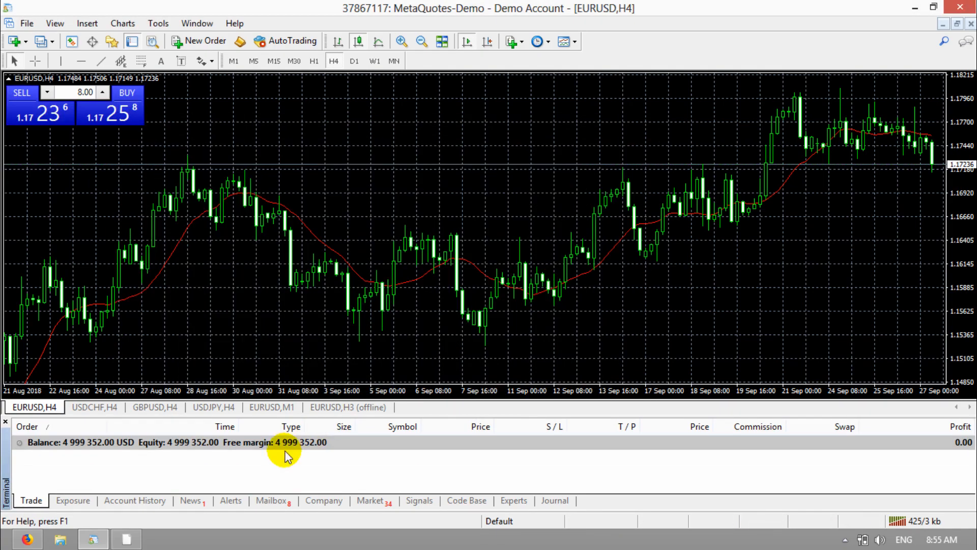
# Step: Set a custom Account History period of Today using the Custom Period dialog
pyautogui.click(133, 500)
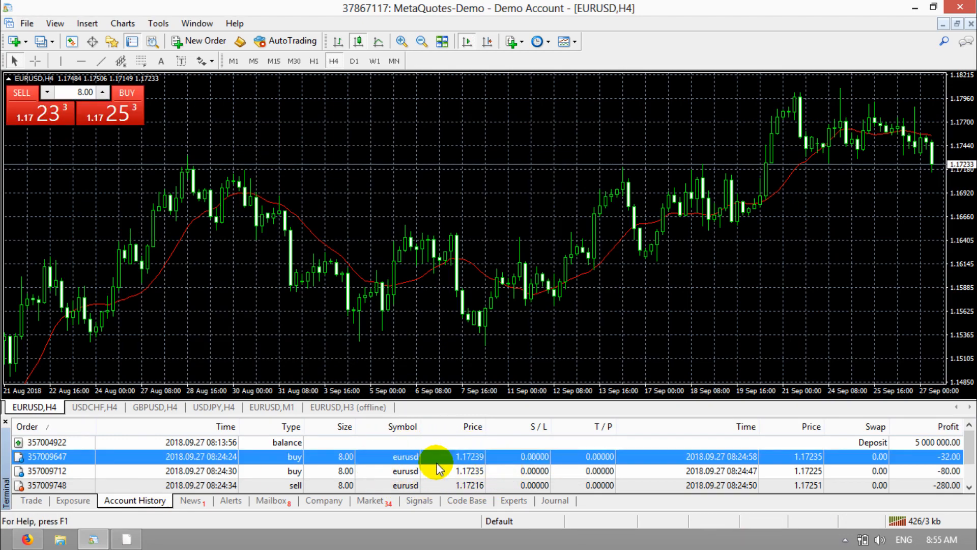
pyautogui.rightClick(436, 456)
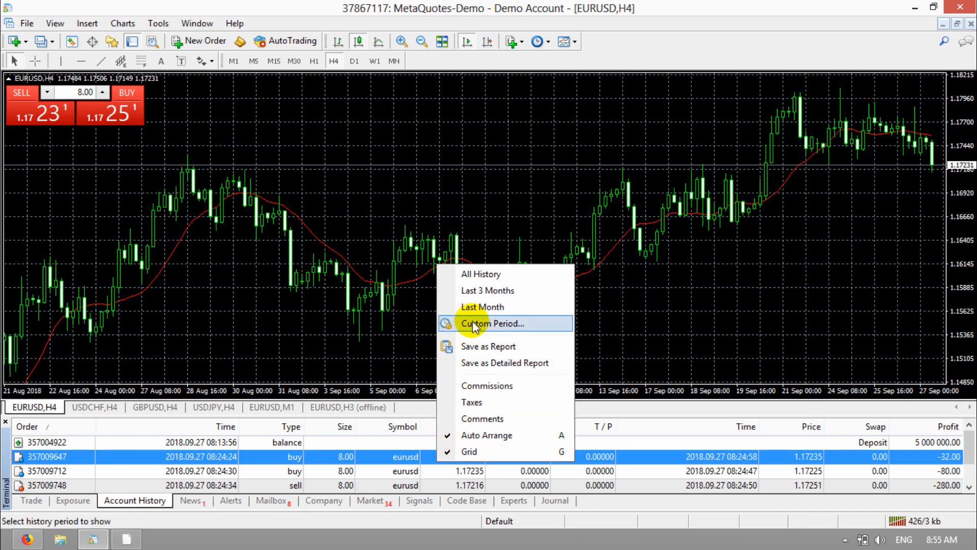
pyautogui.moveTo(474, 274)
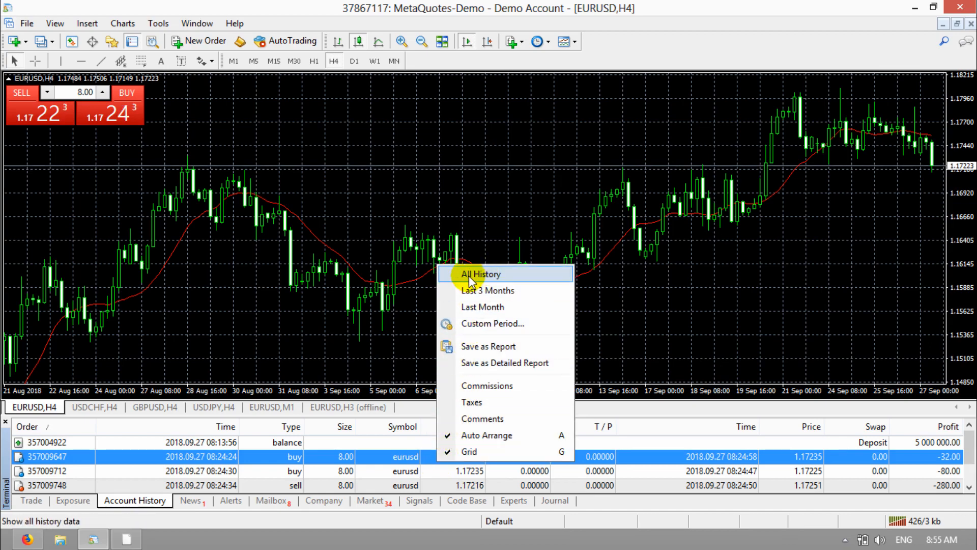
pyautogui.moveTo(513, 290)
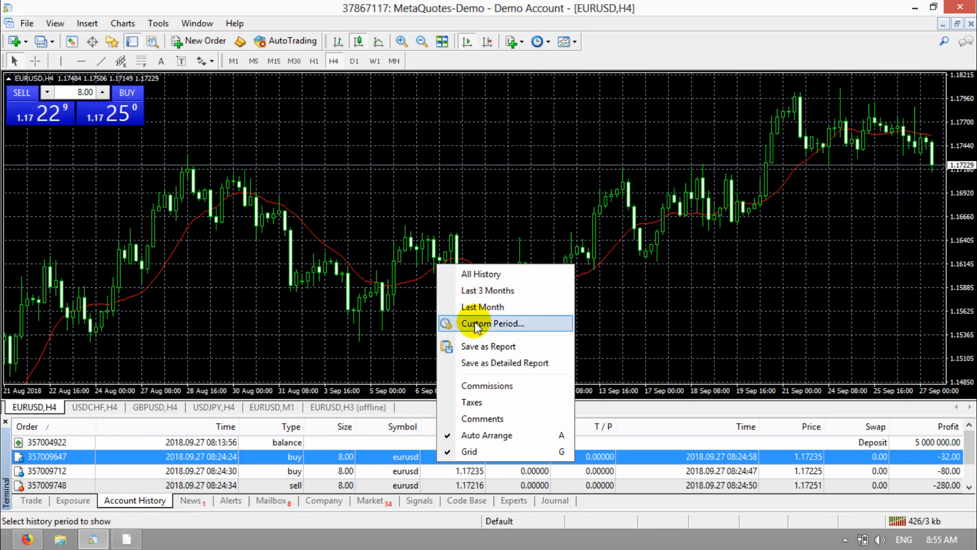
pyautogui.click(493, 323)
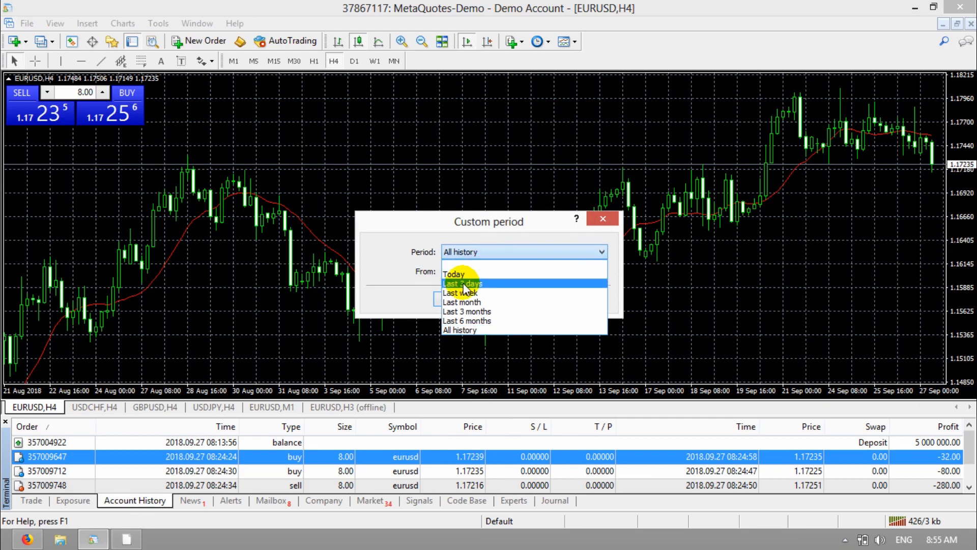
pyautogui.moveTo(483, 302)
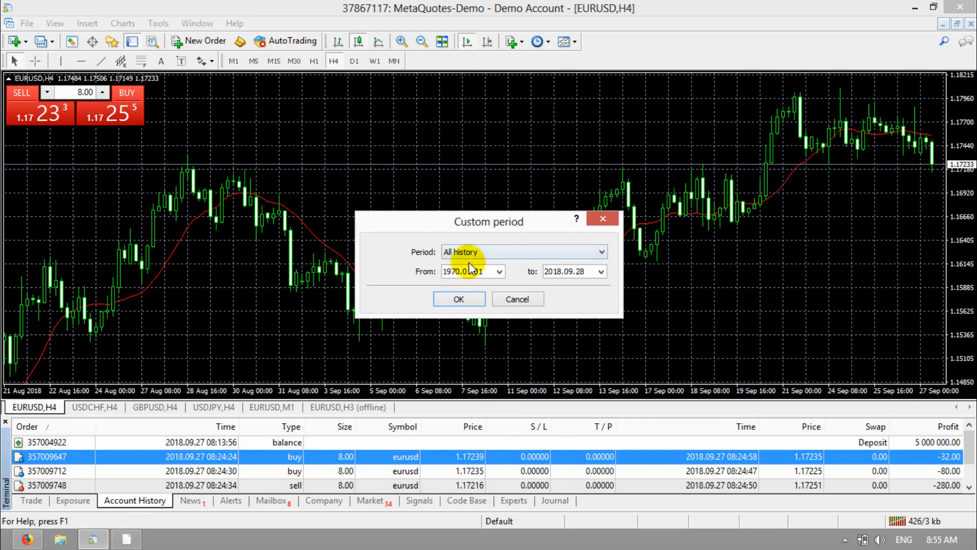
pyautogui.moveTo(485, 251)
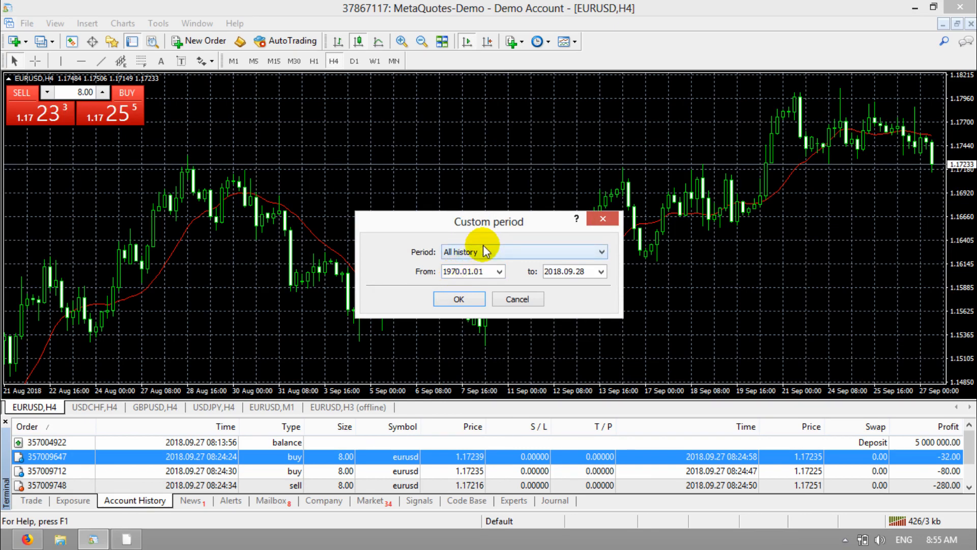
pyautogui.click(522, 252)
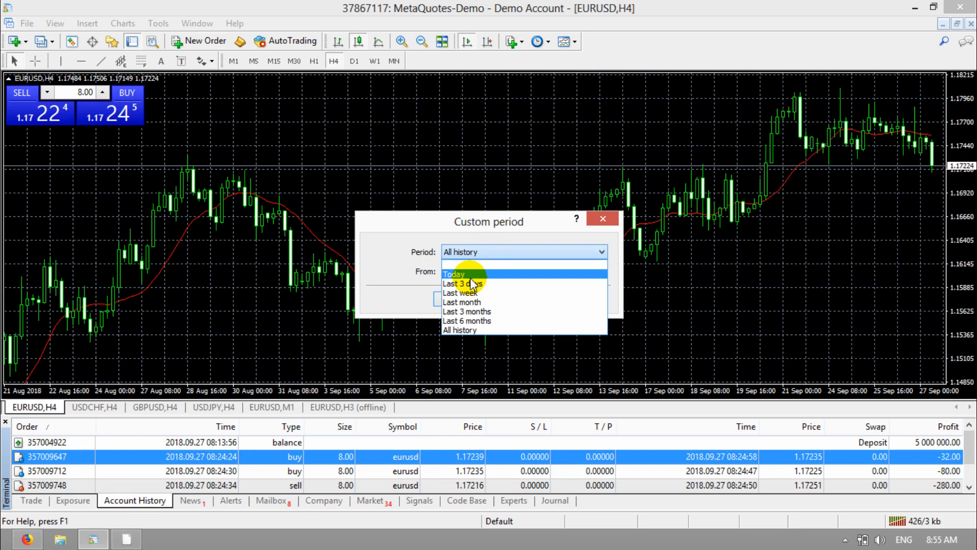
pyautogui.click(453, 274)
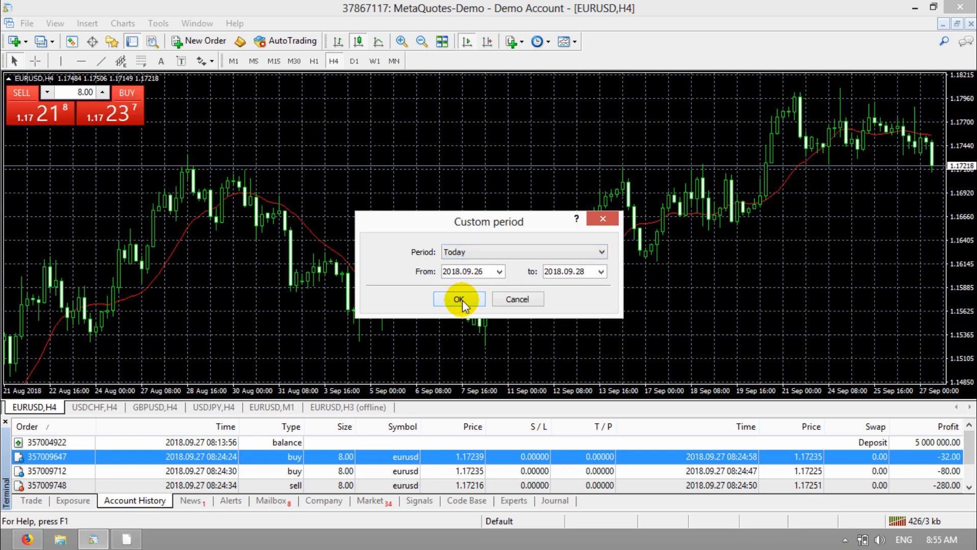
pyautogui.click(459, 299)
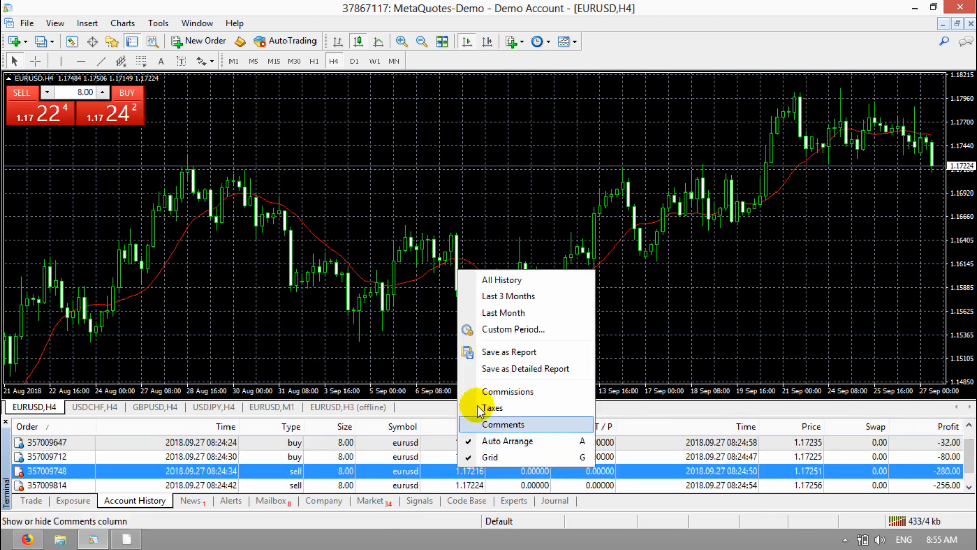
pyautogui.moveTo(494, 356)
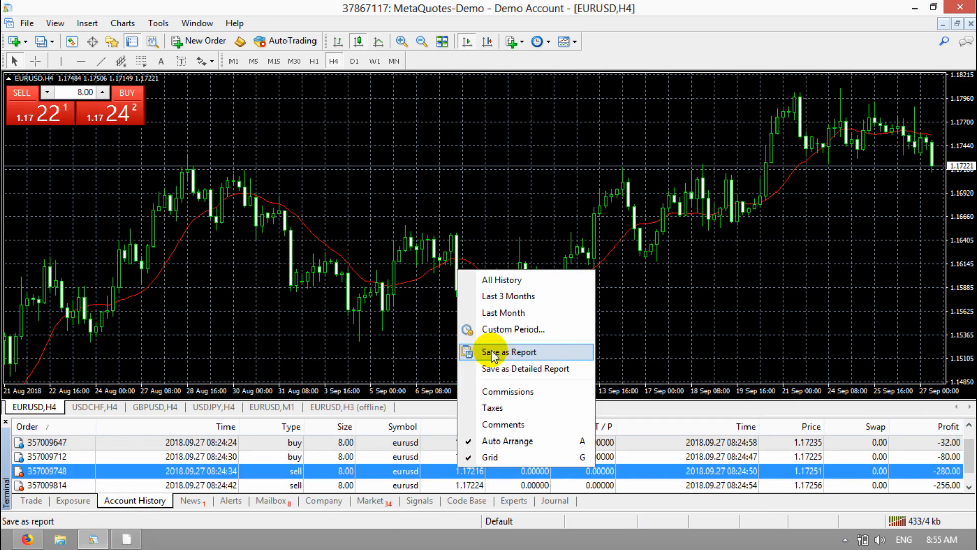
pyautogui.moveTo(525, 369)
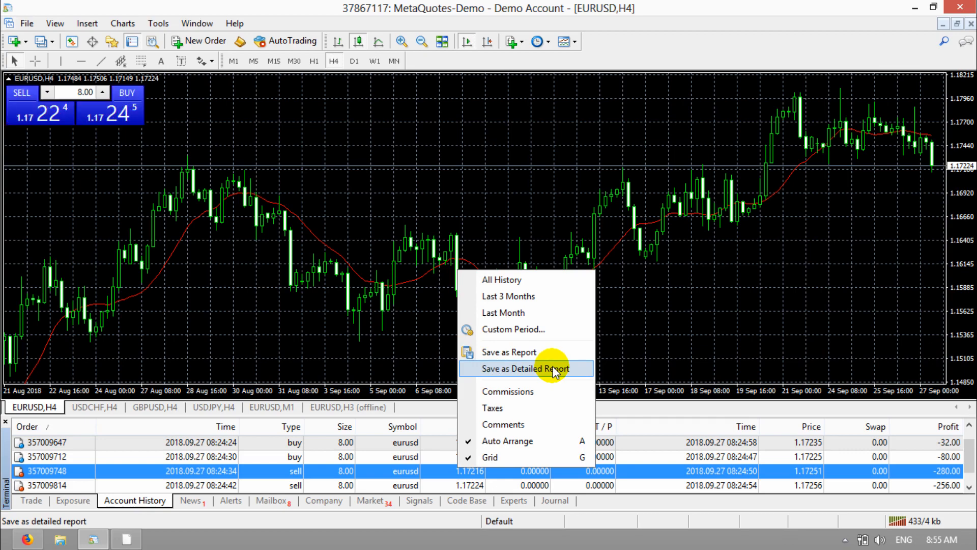
pyautogui.moveTo(521, 363)
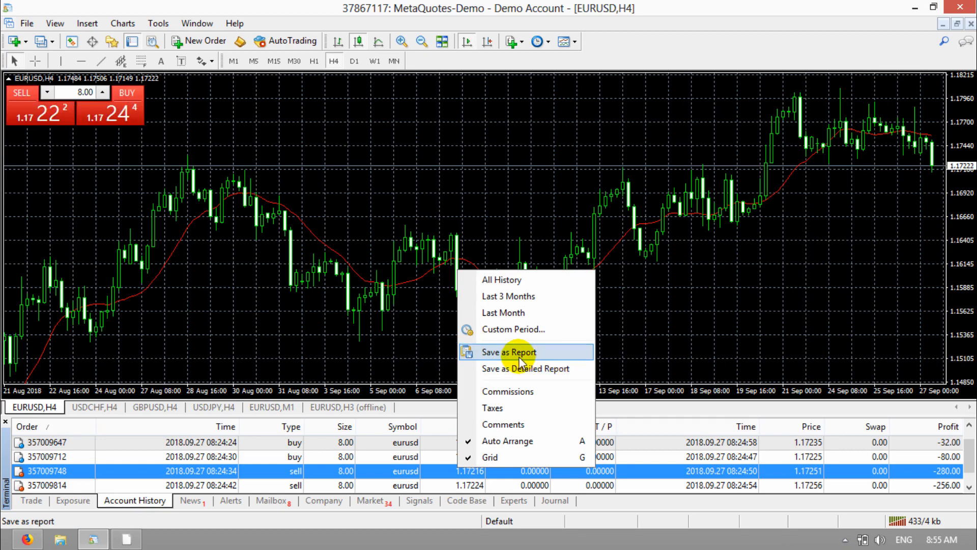
# Step: Save the account history report to the Desktop as Statement.htm
pyautogui.click(508, 352)
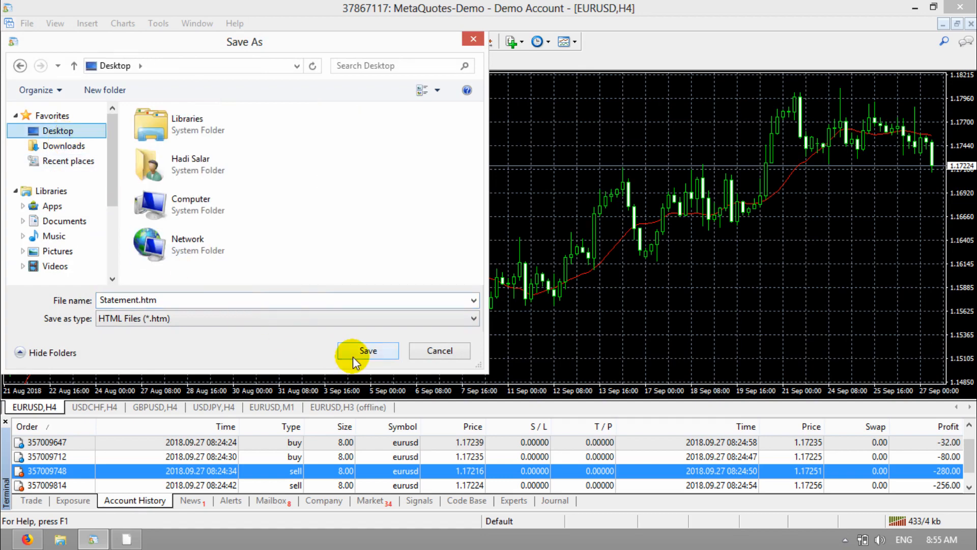
pyautogui.click(367, 350)
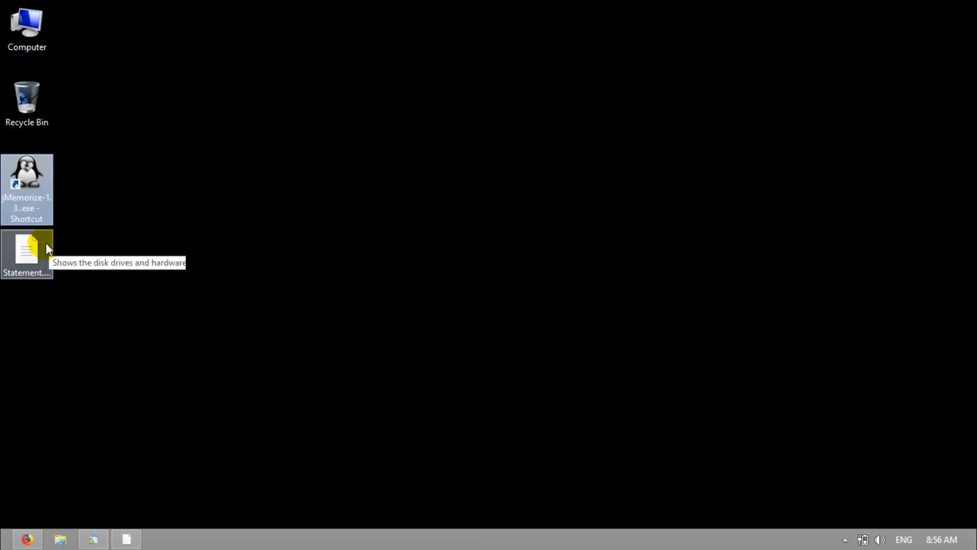
# Step: Choose Open With on the desktop Statement file to bring up the app chooser
pyautogui.rightClick(27, 252)
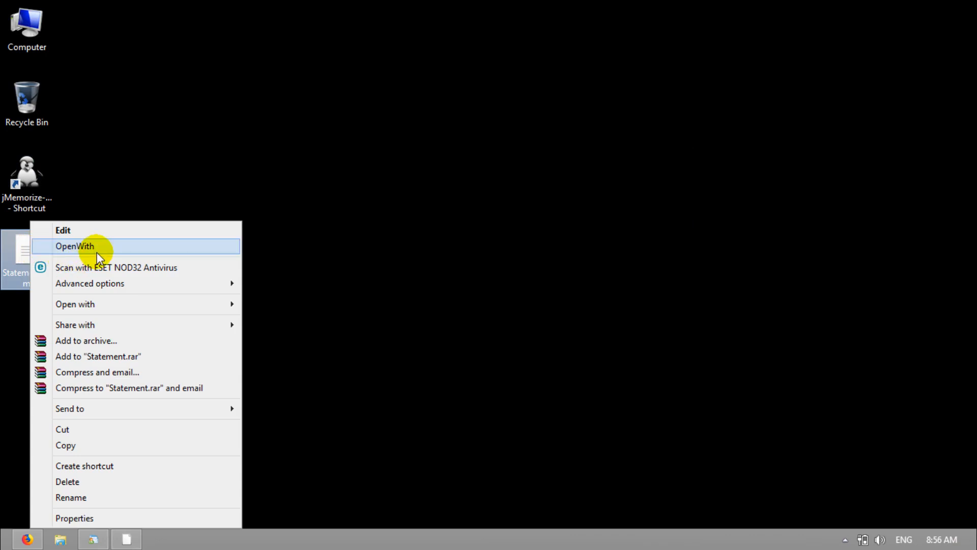
pyautogui.click(74, 245)
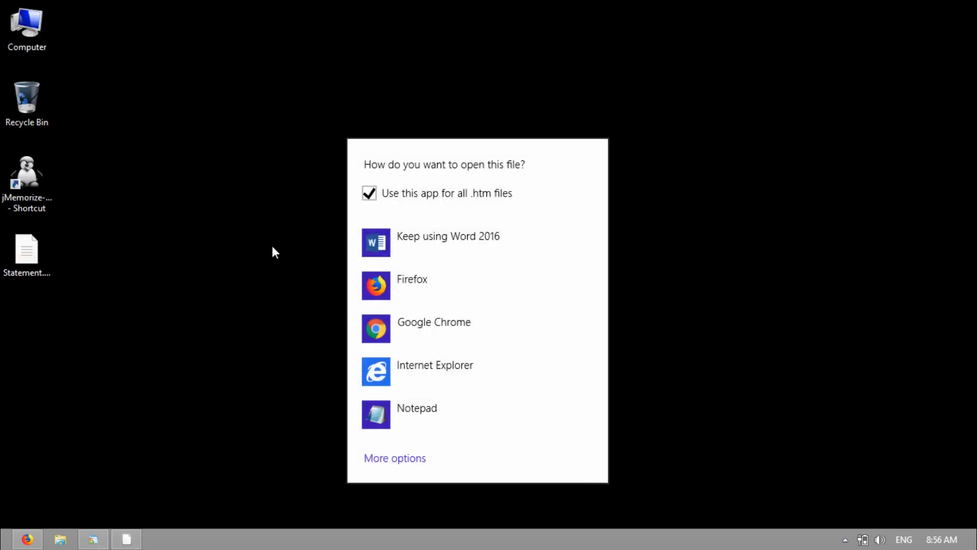
pyautogui.moveTo(405, 249)
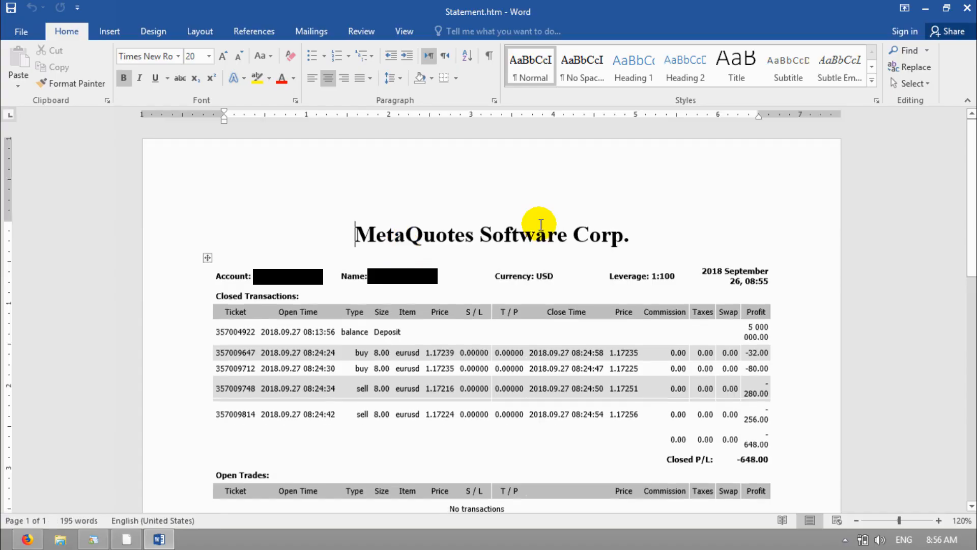
pyautogui.moveTo(253, 216)
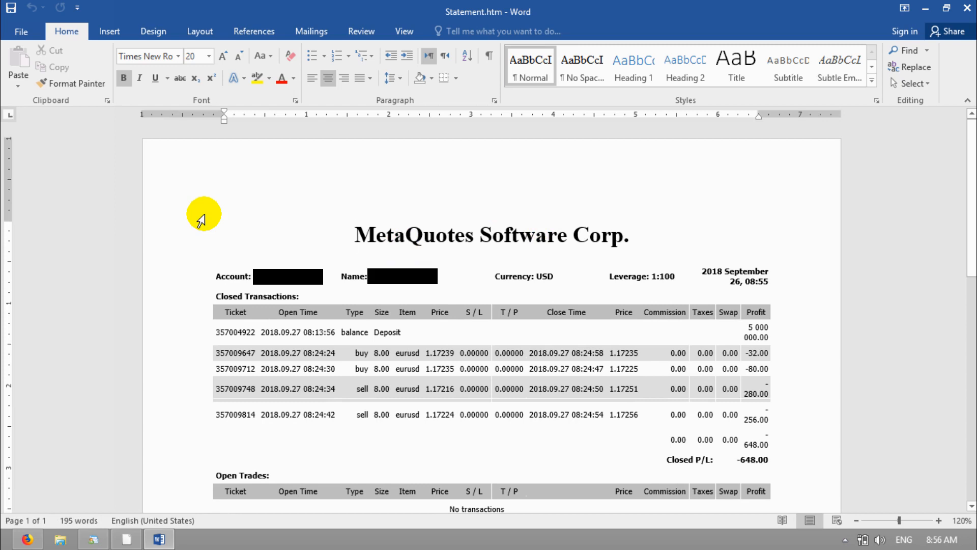
# Step: Open Word's File > Print view to preview the statement as one page
pyautogui.click(20, 31)
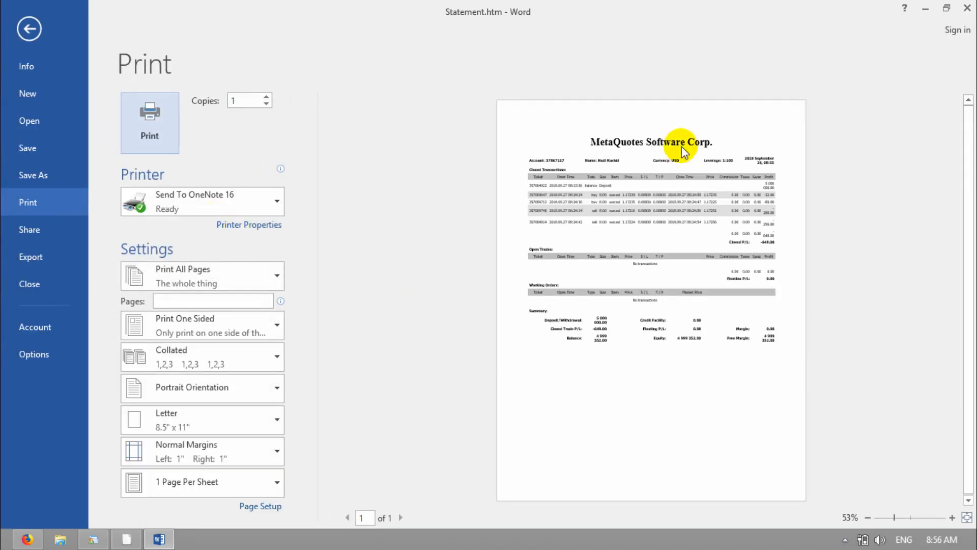
pyautogui.moveTo(808, 114)
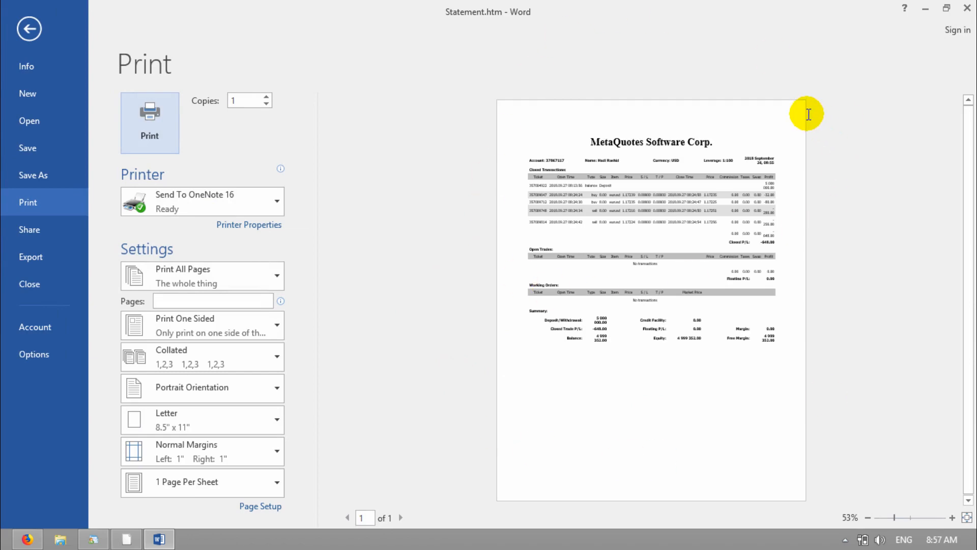